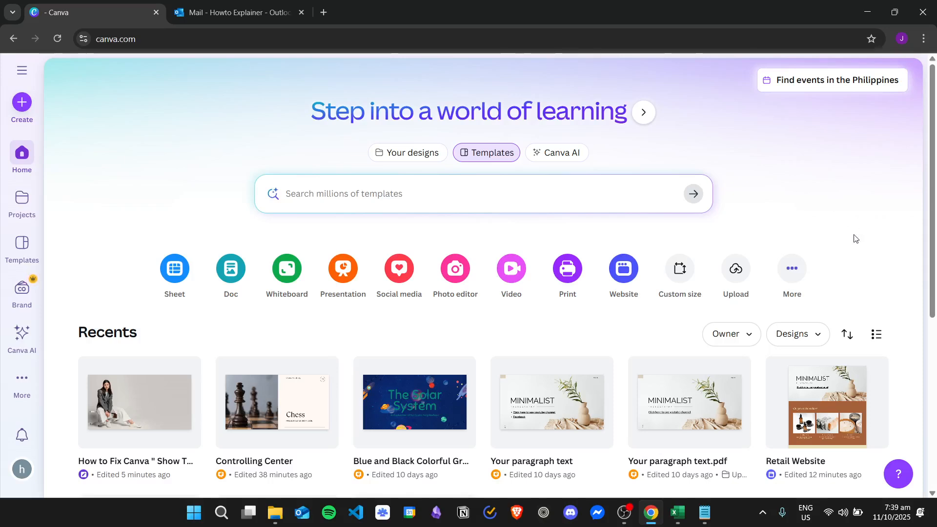
pyautogui.moveTo(856, 284)
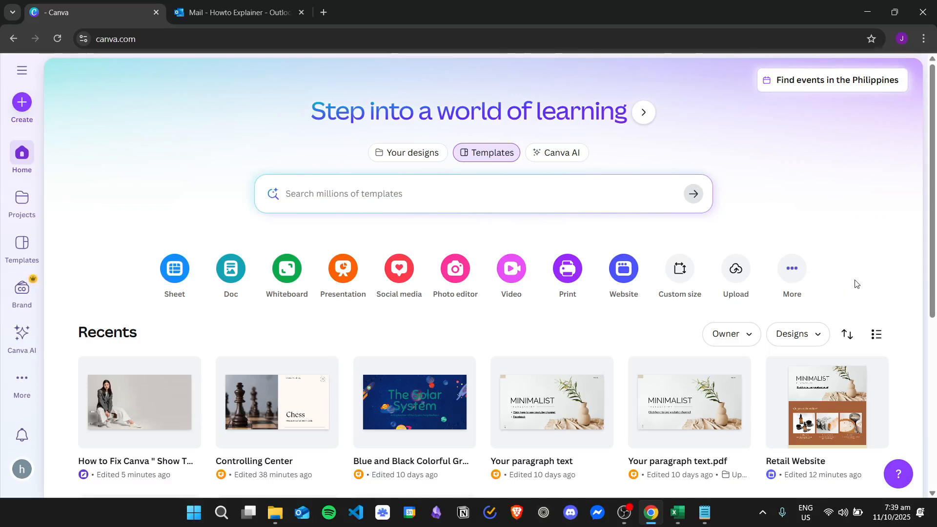
pyautogui.moveTo(855, 279)
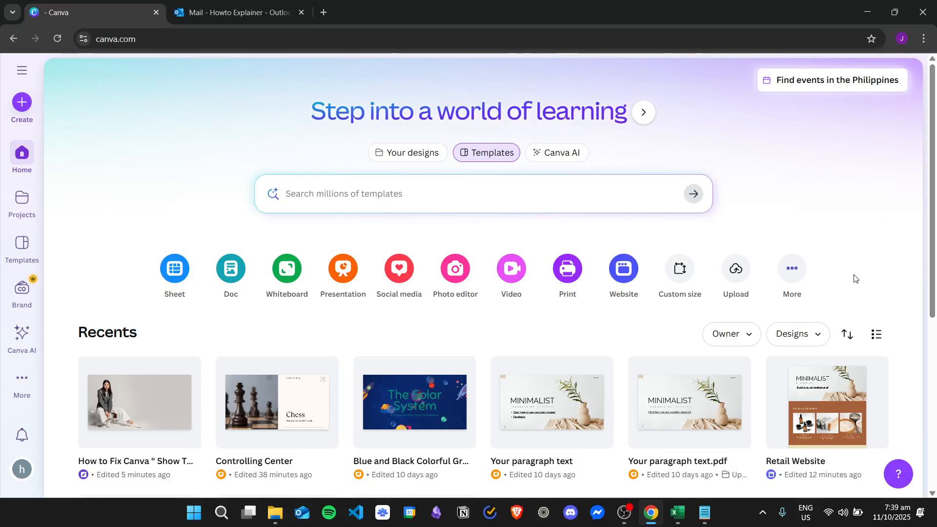
pyautogui.moveTo(840, 273)
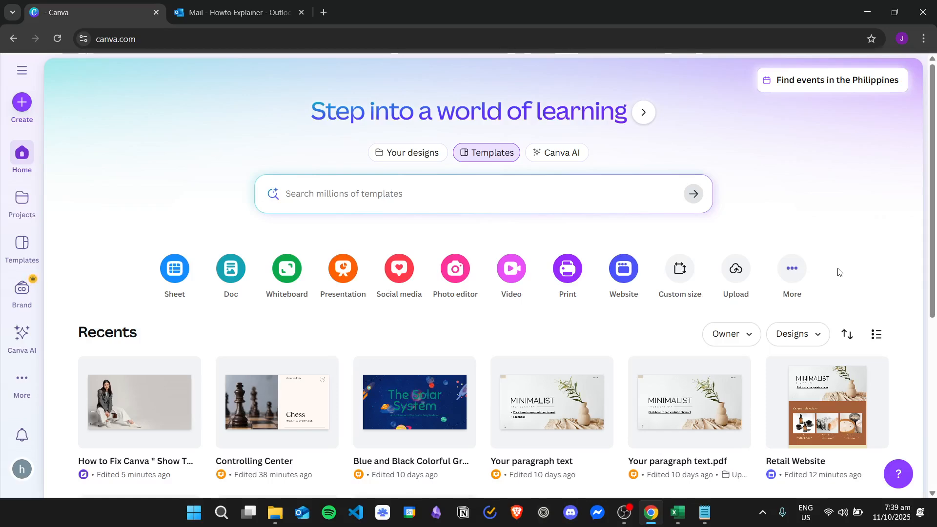
# - Search Canva templates for 'news' and scroll to the Gray Typographic Media Newsletter template
pyautogui.click(483, 193)
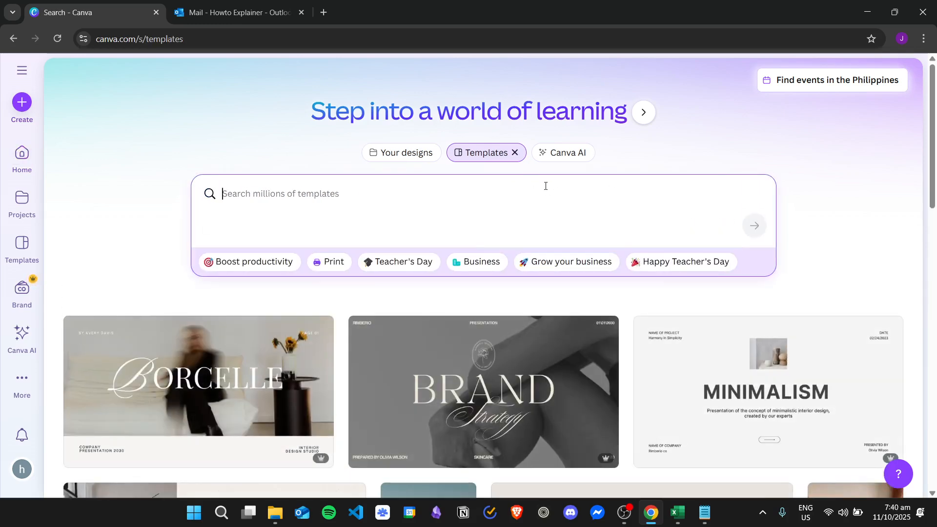
pyautogui.write('n')
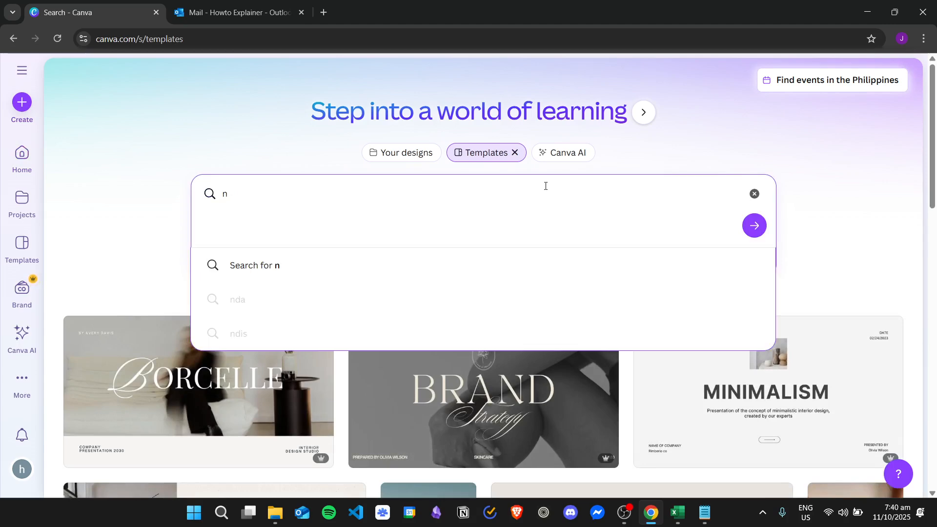
pyautogui.write('ewsletter')
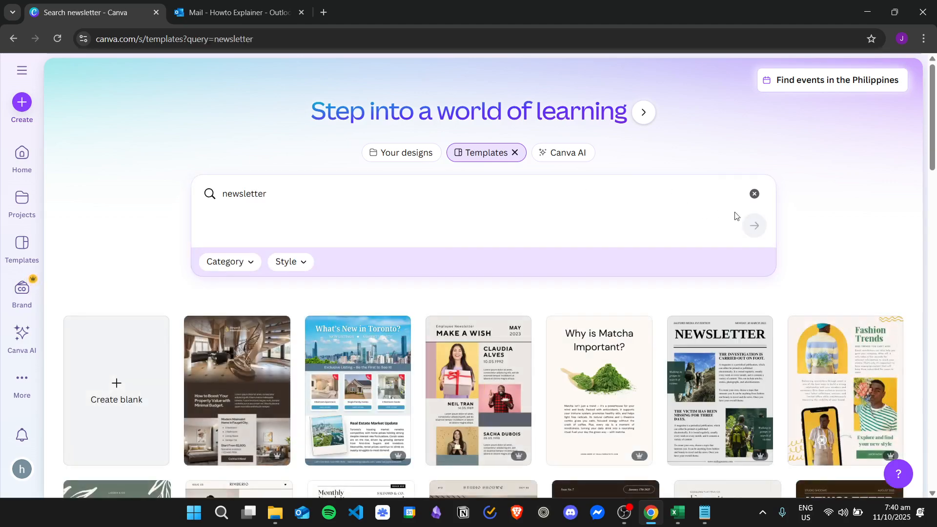
pyautogui.scroll(-3)
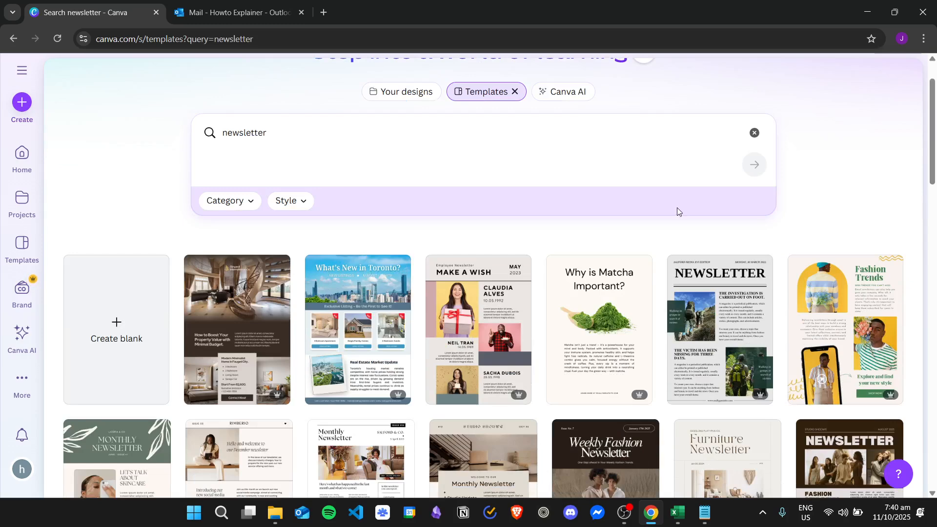
pyautogui.scroll(-3)
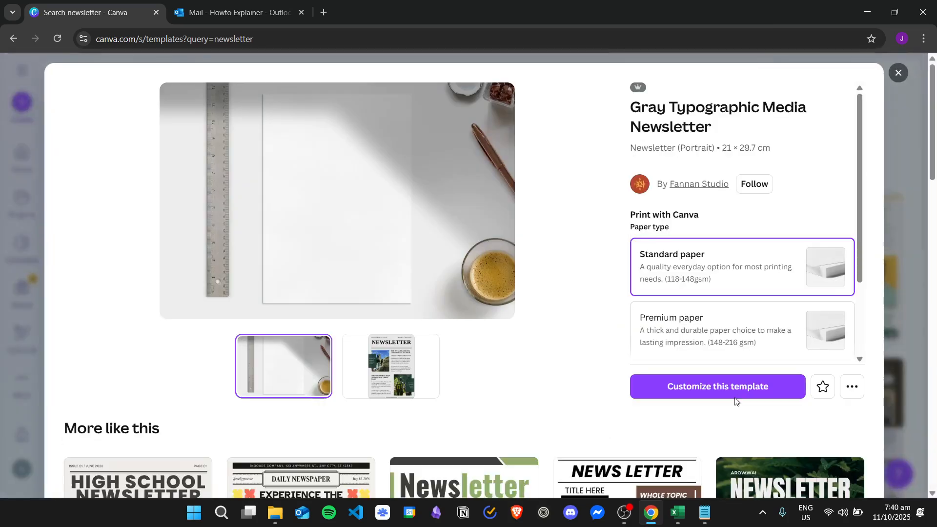
# - Customize the Gray Typographic Media Newsletter template and select its investigation headline on the canvas
pyautogui.click(717, 386)
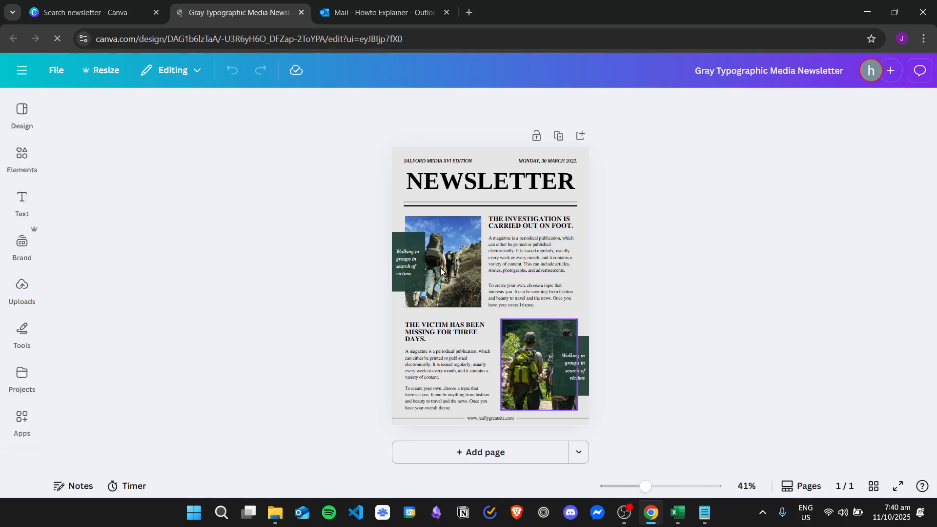
pyautogui.click(531, 222)
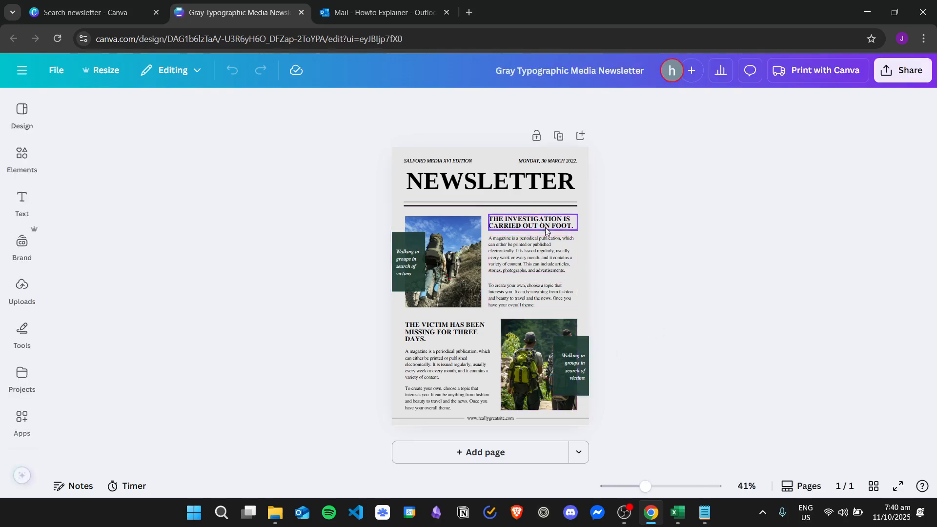
pyautogui.click(638, 243)
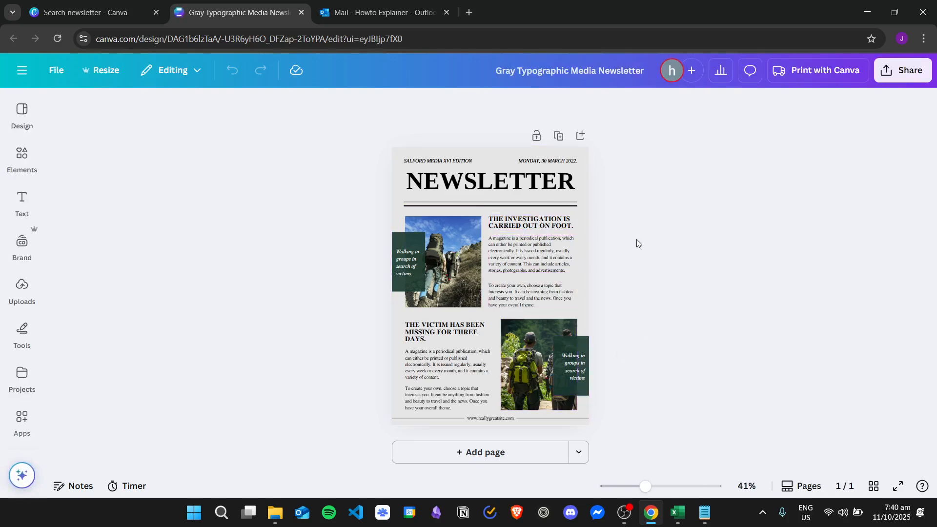
pyautogui.click(530, 222)
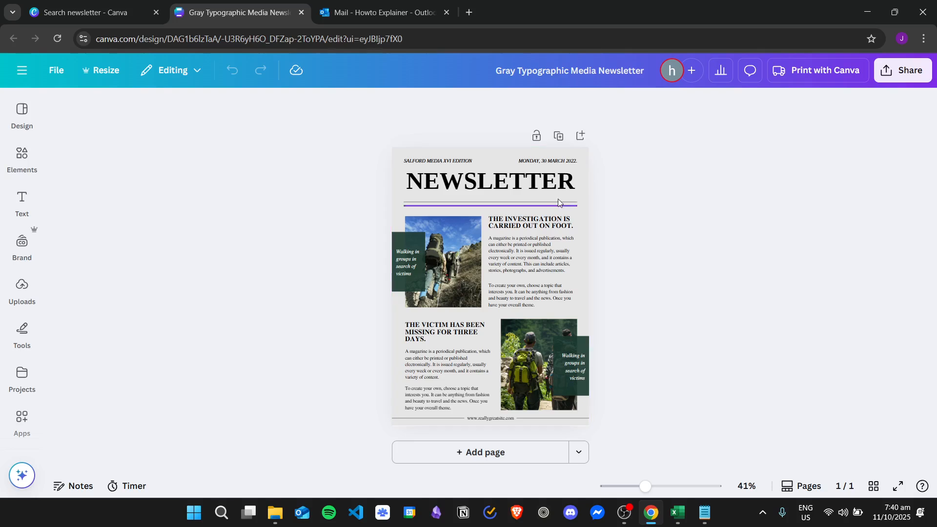
pyautogui.moveTo(905, 70)
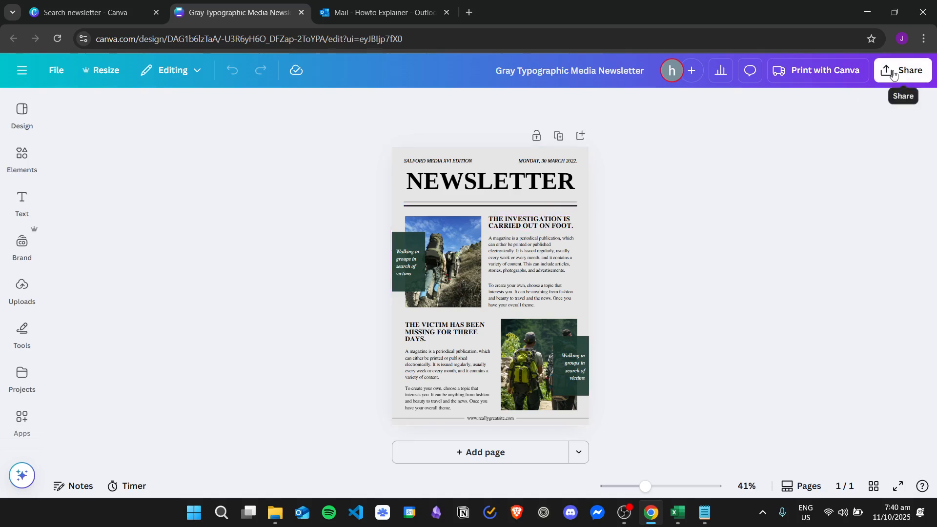
# - Download the unchanged newsletter design with the PNG file type
pyautogui.click(906, 70)
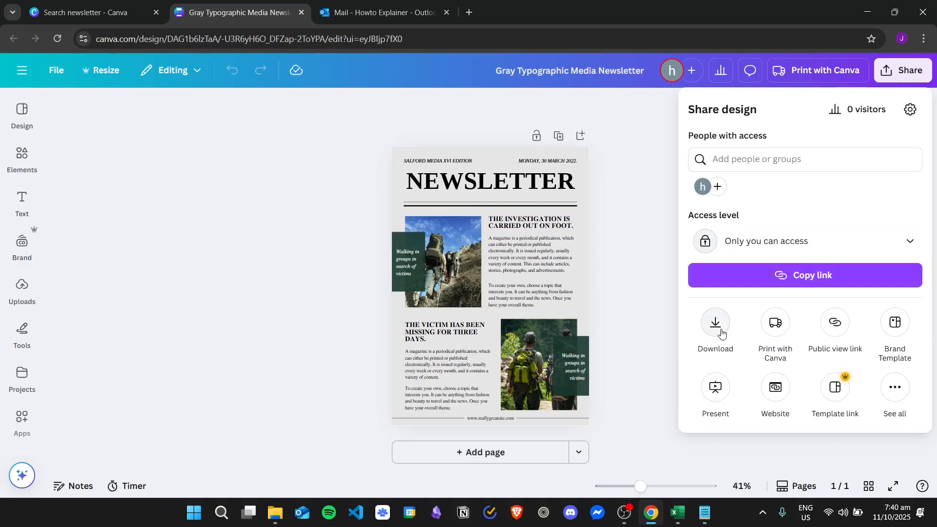
pyautogui.click(714, 326)
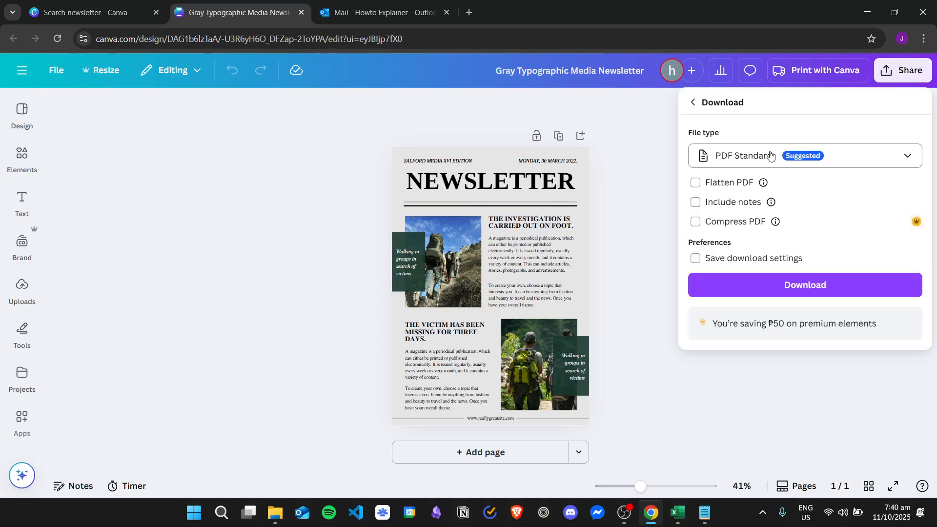
pyautogui.click(803, 155)
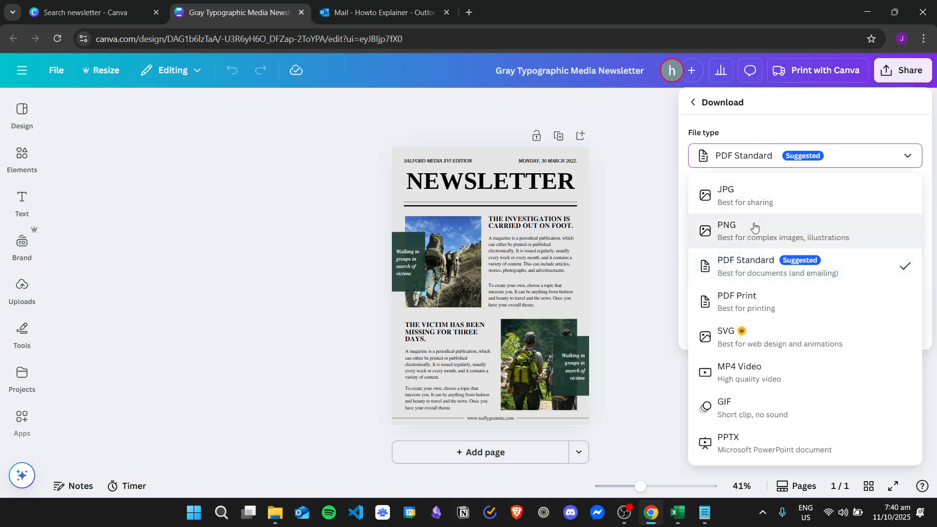
pyautogui.click(726, 231)
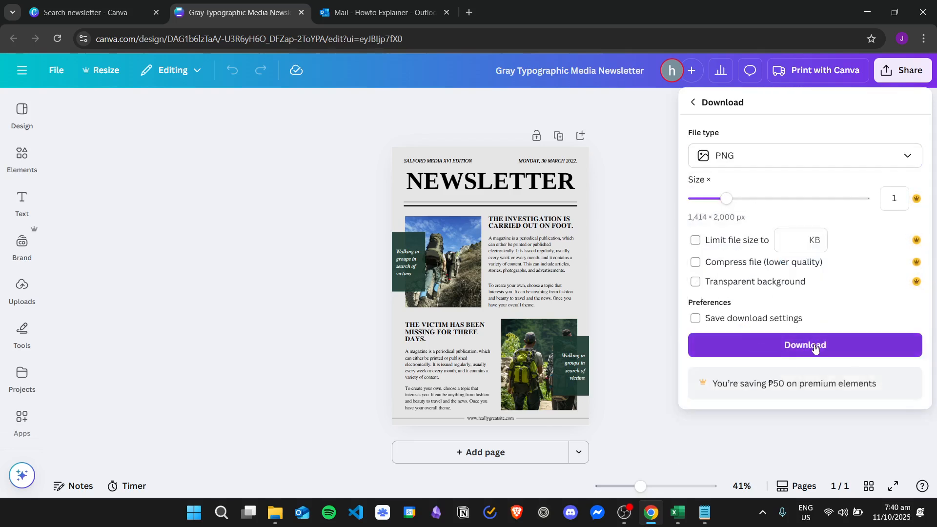
pyautogui.click(803, 345)
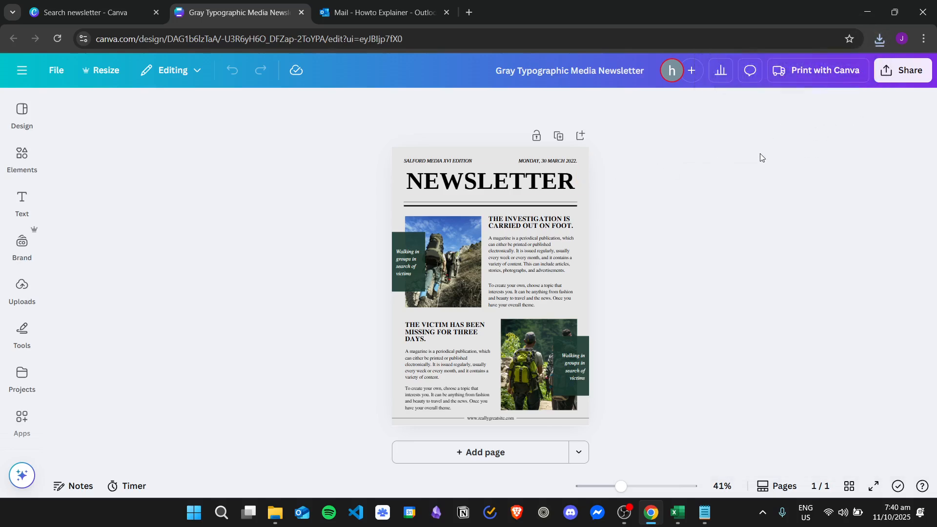
# - Create and copy a public view-only link for the newsletter, then close the share panel
pyautogui.click(904, 69)
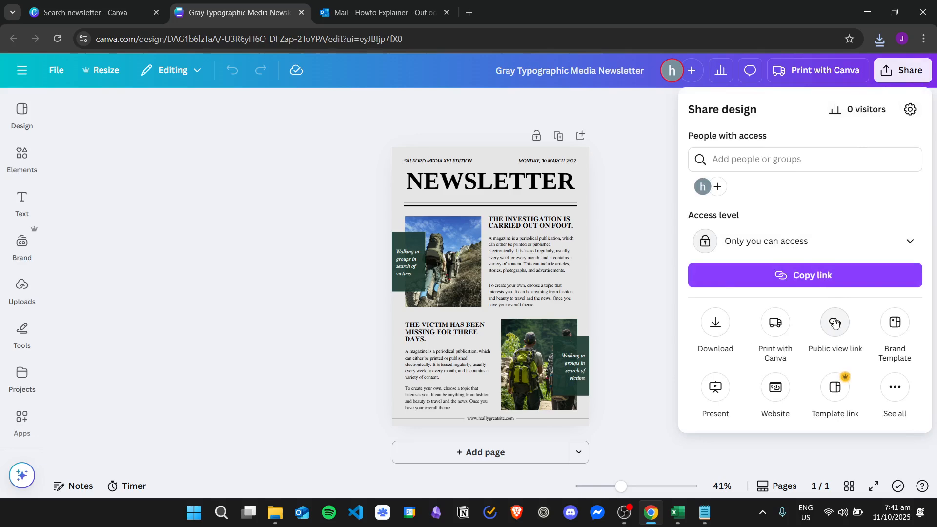
pyautogui.click(834, 322)
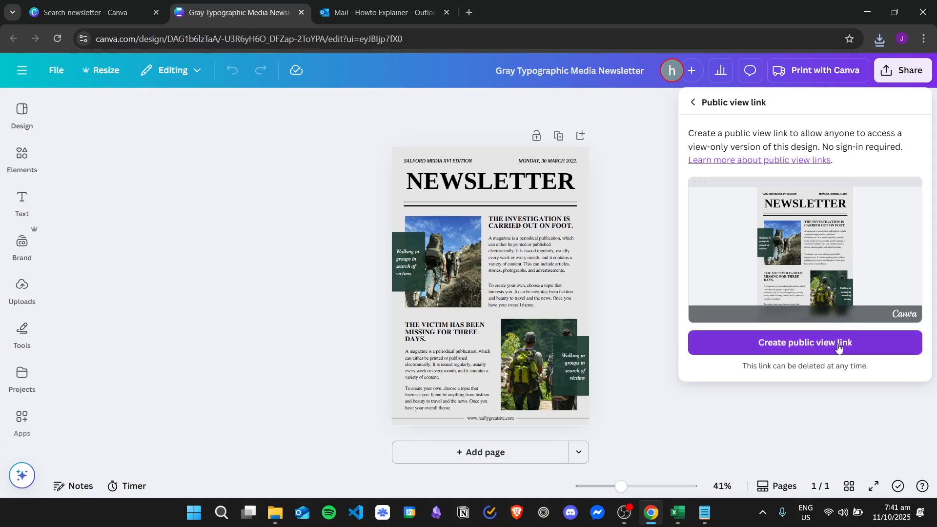
pyautogui.click(804, 343)
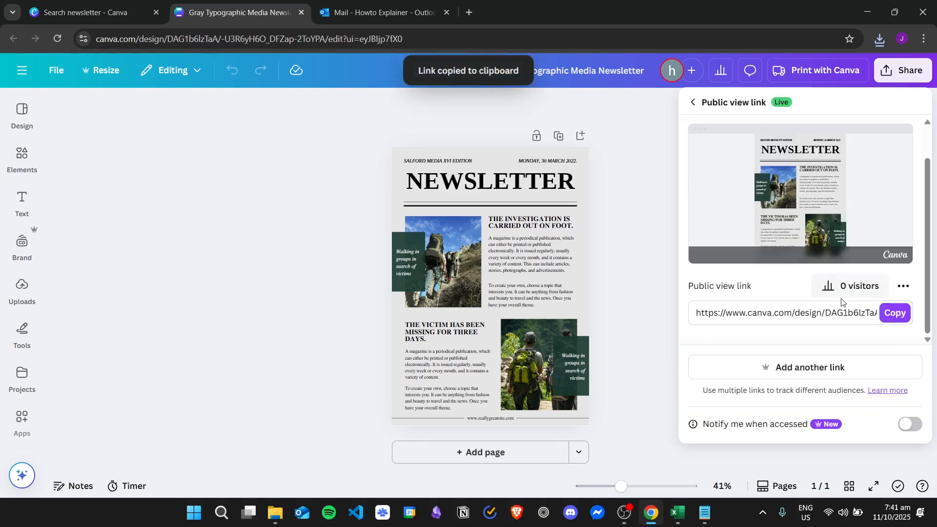
pyautogui.click(893, 312)
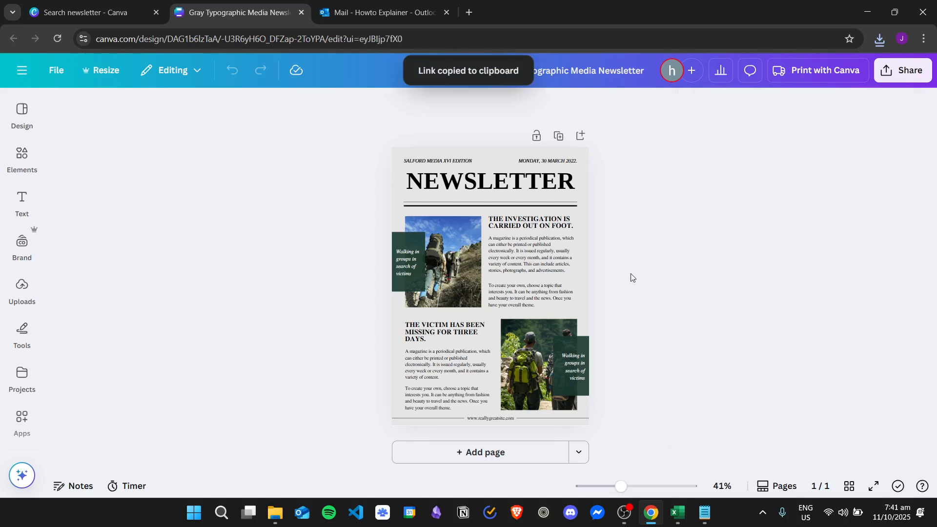
pyautogui.moveTo(652, 177)
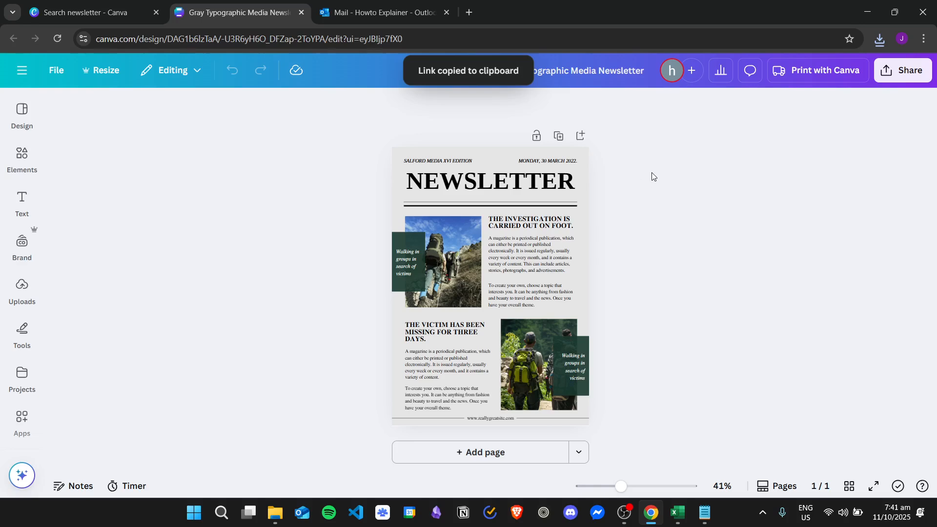
# - Switch to Outlook and start a new email with the subject 'Newsletter'
pyautogui.click(385, 12)
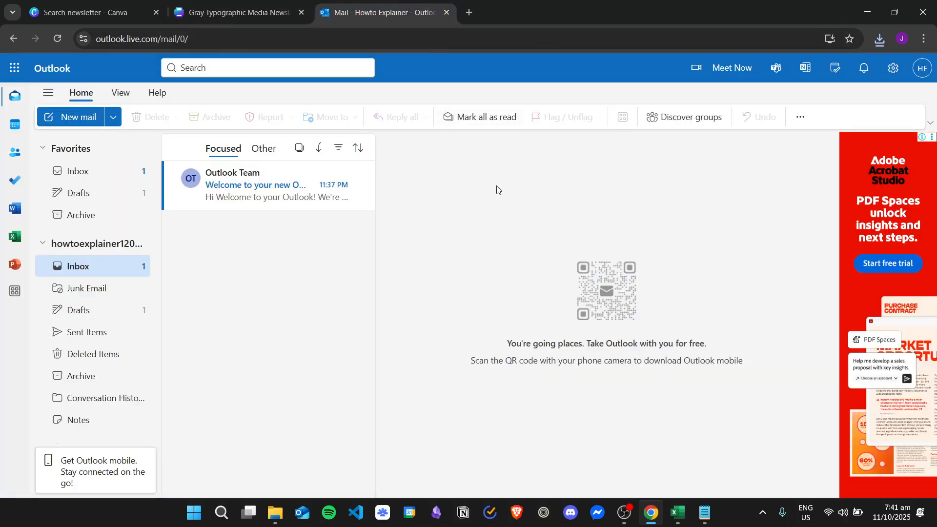
pyautogui.click(77, 116)
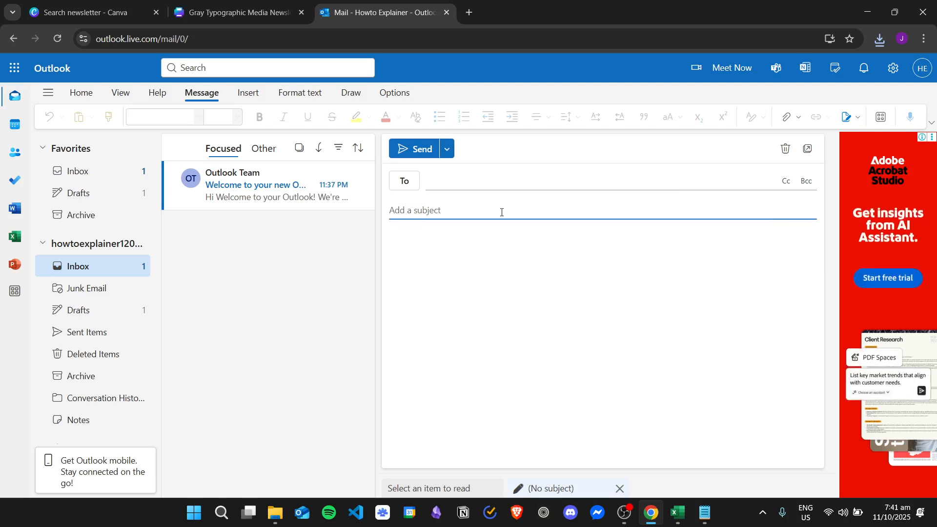
pyautogui.write('Newslt')
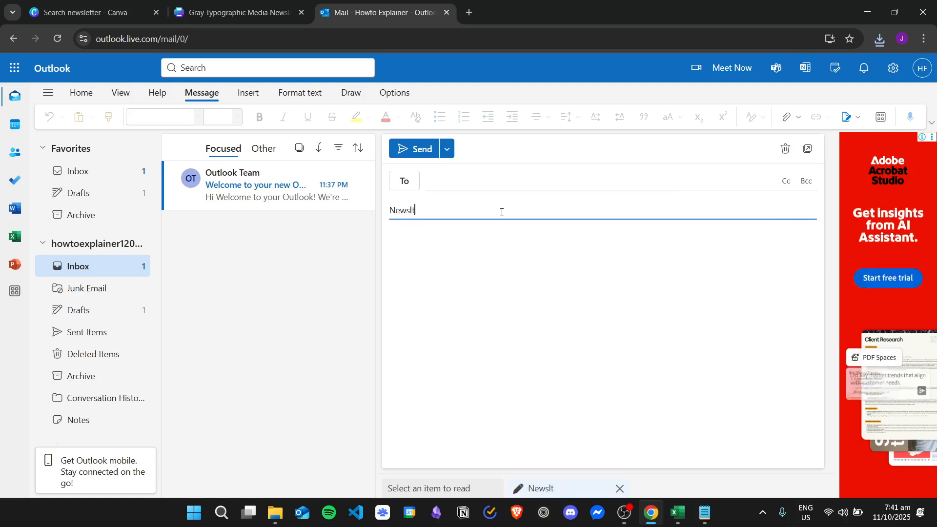
pyautogui.write('etter')
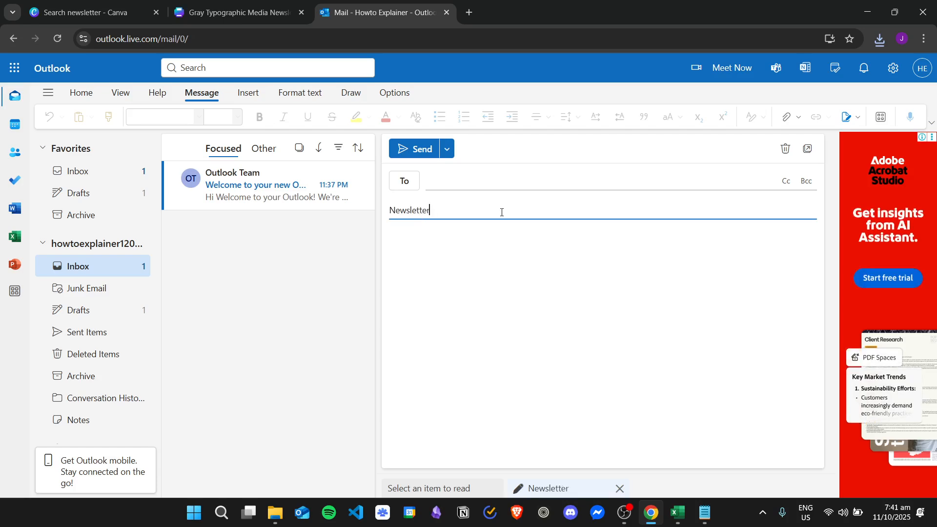
# - Enter 'Monthly Newsletter' as the email subject
pyautogui.write('Month')
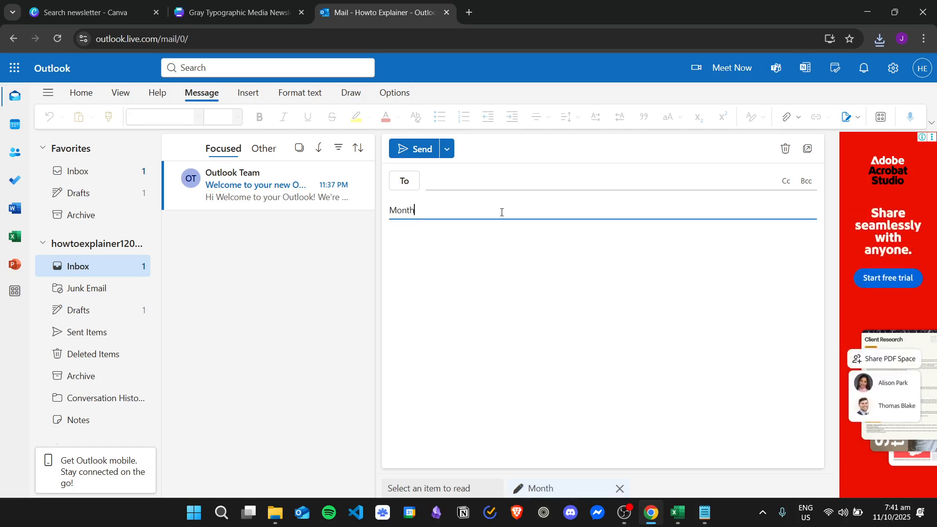
pyautogui.write('ly New')
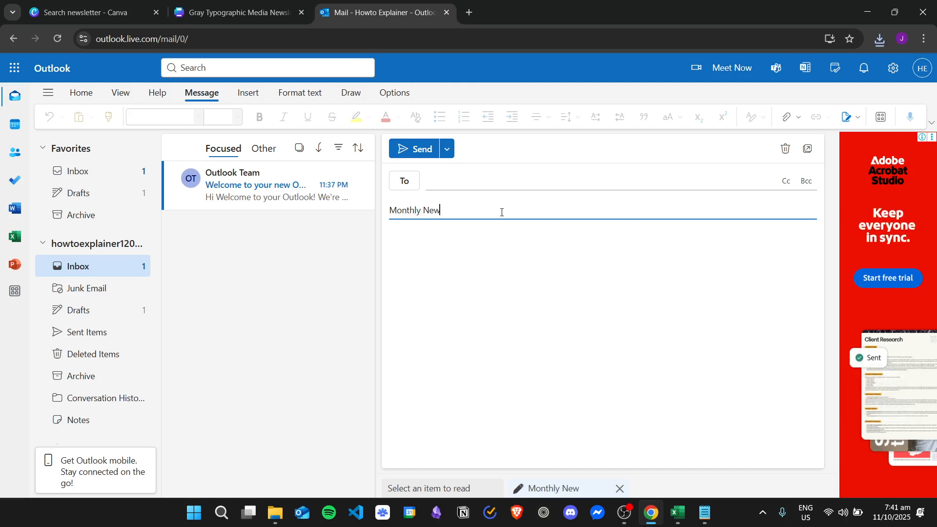
pyautogui.write('sletter')
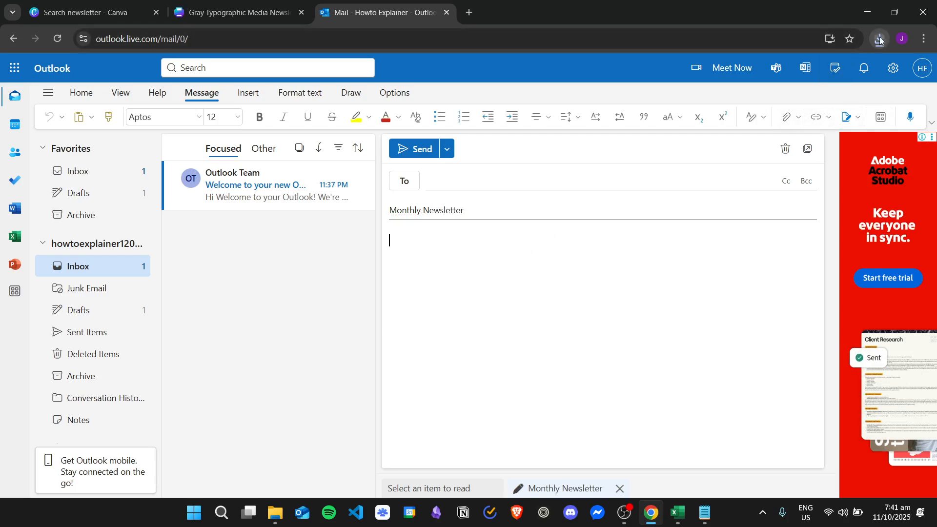
# - Insert Gray Typographic Media Newsletter.png from Chrome's downloads into the email body
pyautogui.click(877, 38)
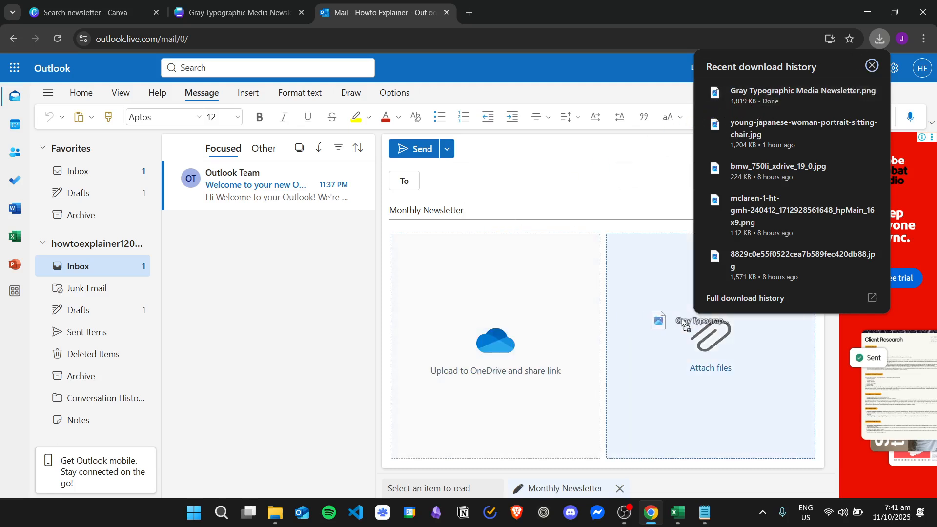
pyautogui.click(710, 328)
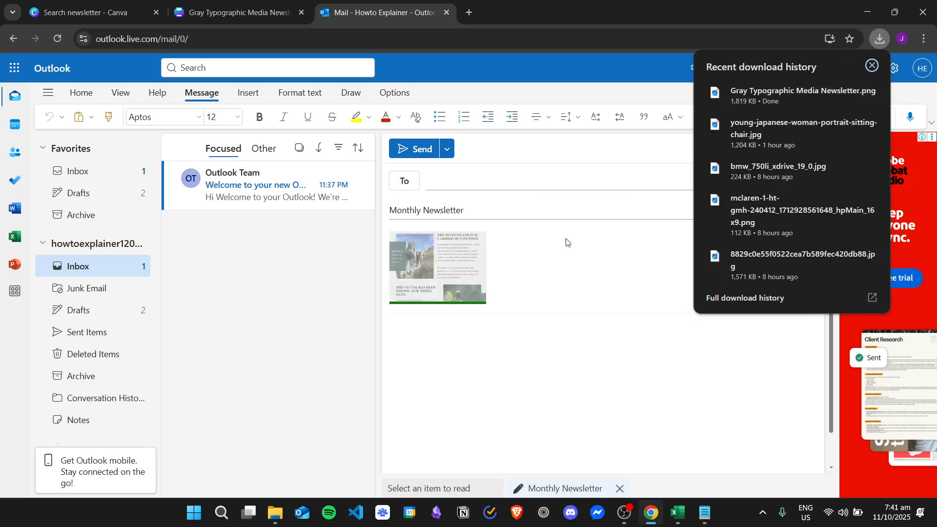
pyautogui.click(871, 66)
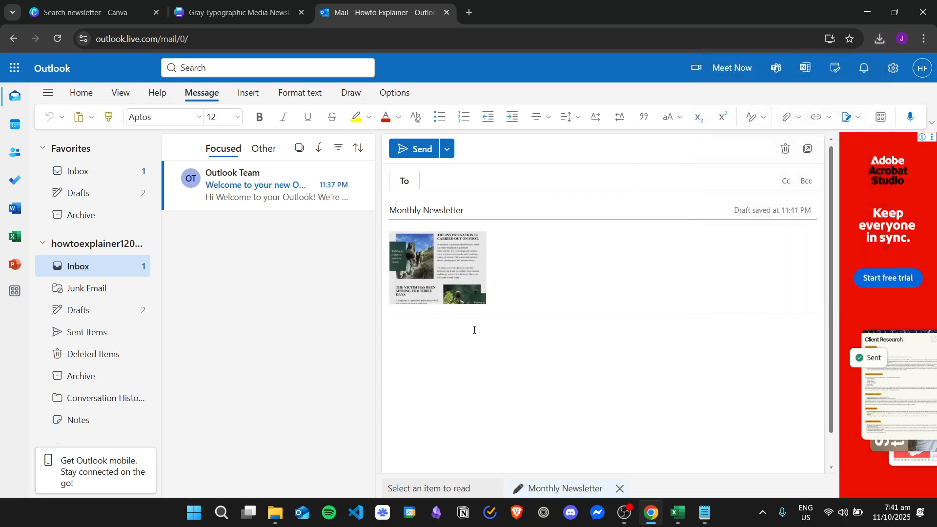
pyautogui.moveTo(481, 311)
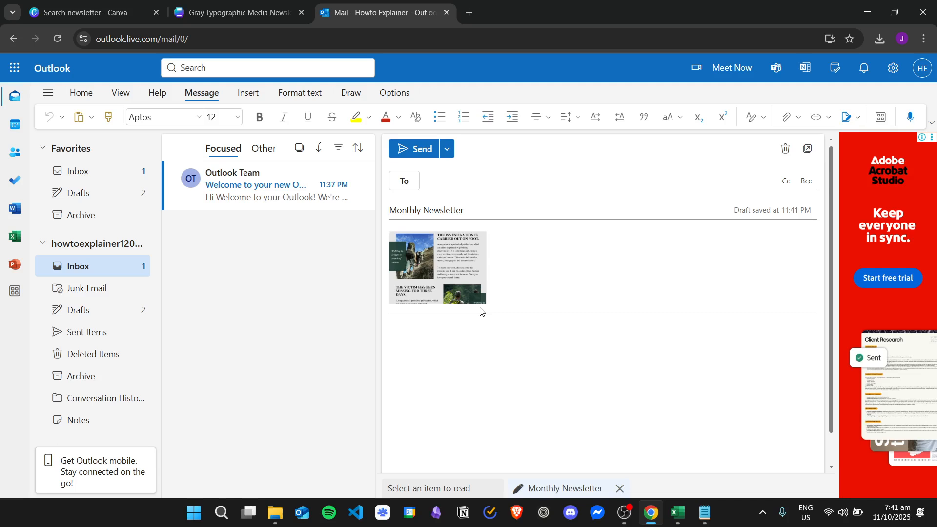
# - Add 'Full Newsletter Link:' with the pasted Canva view link, dismissing the clipboard prompt
pyautogui.write('F')
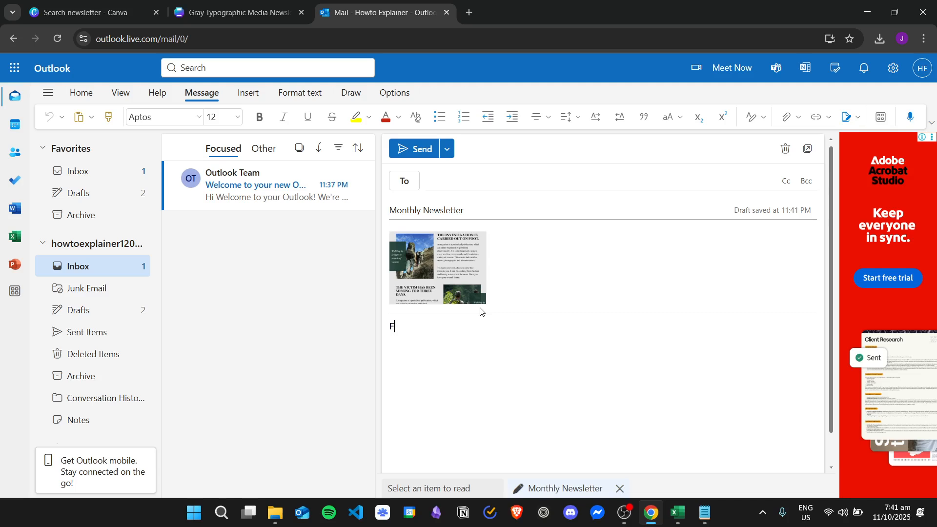
pyautogui.write('ull Newsletter')
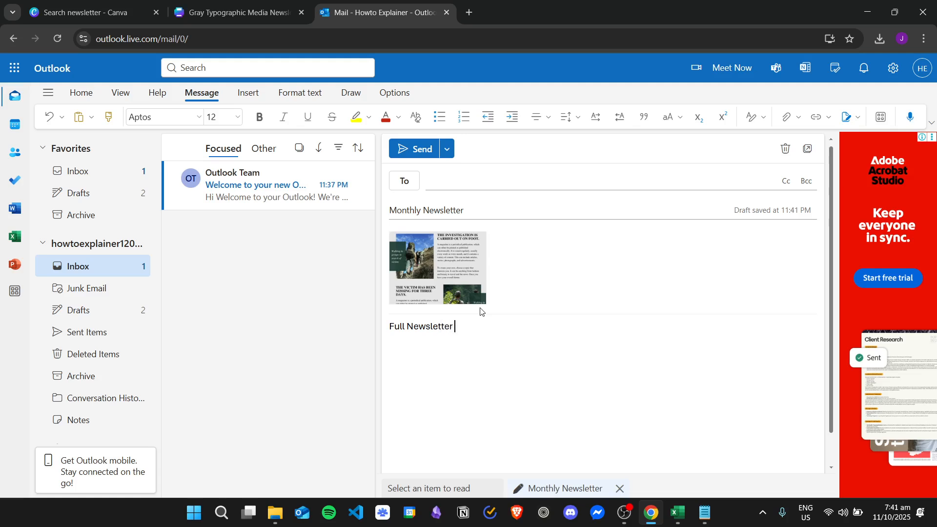
pyautogui.write('Link')
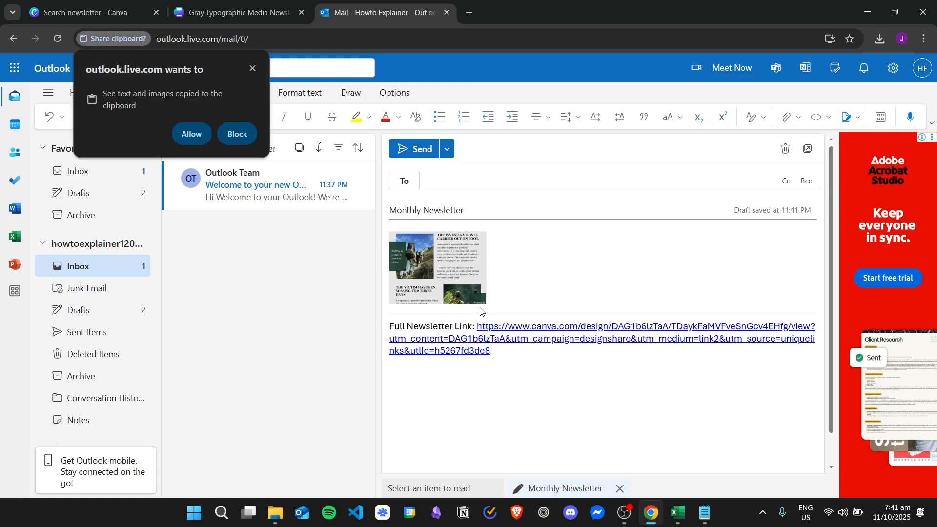
pyautogui.click(236, 133)
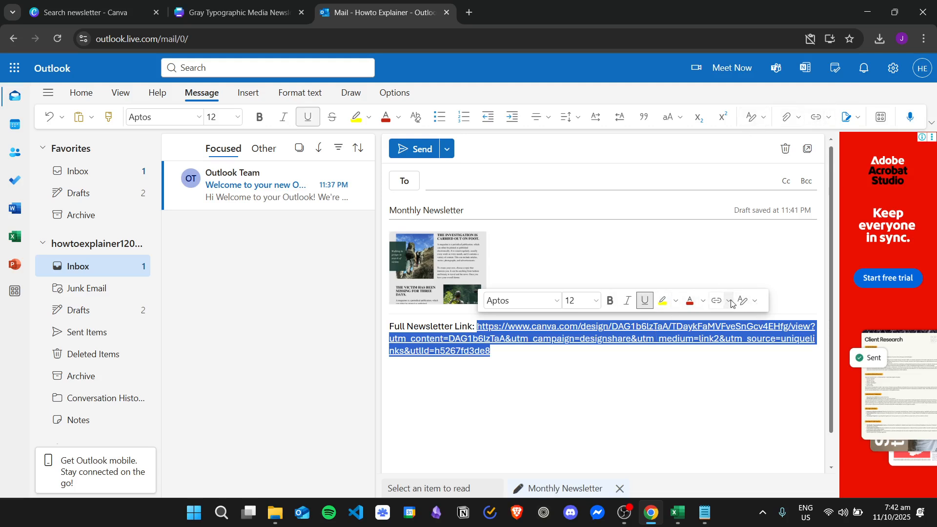
# - Turn the pasted Canva URL into a hyperlink displayed as 'Click here'
pyautogui.click(729, 300)
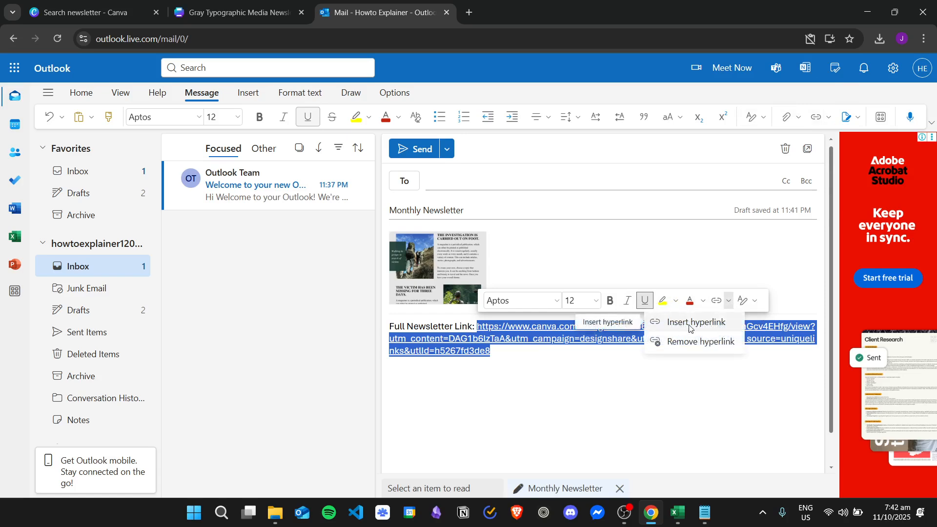
pyautogui.click(697, 322)
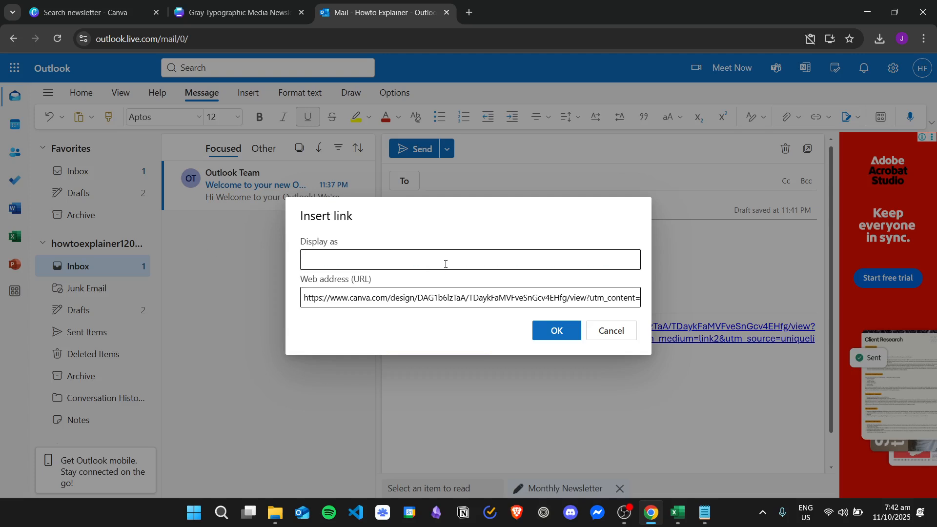
pyautogui.write('Click here')
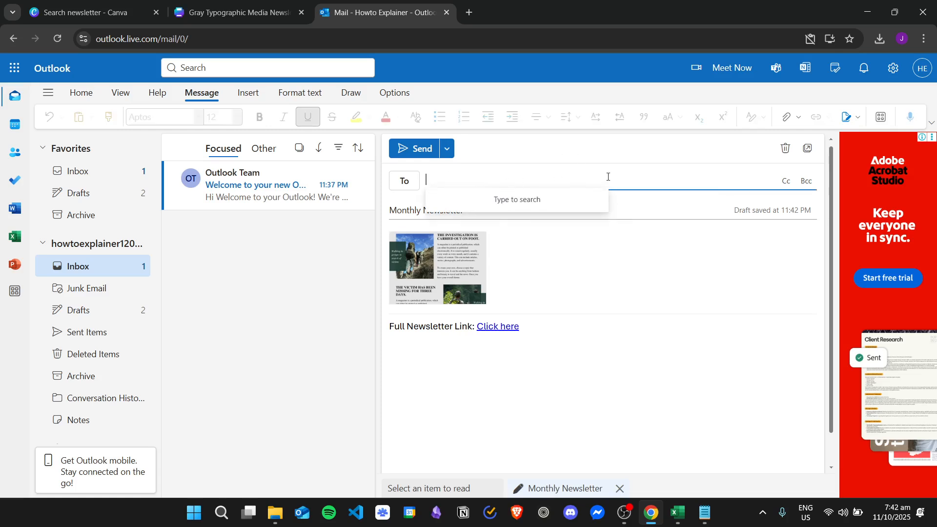
pyautogui.moveTo(537, 173)
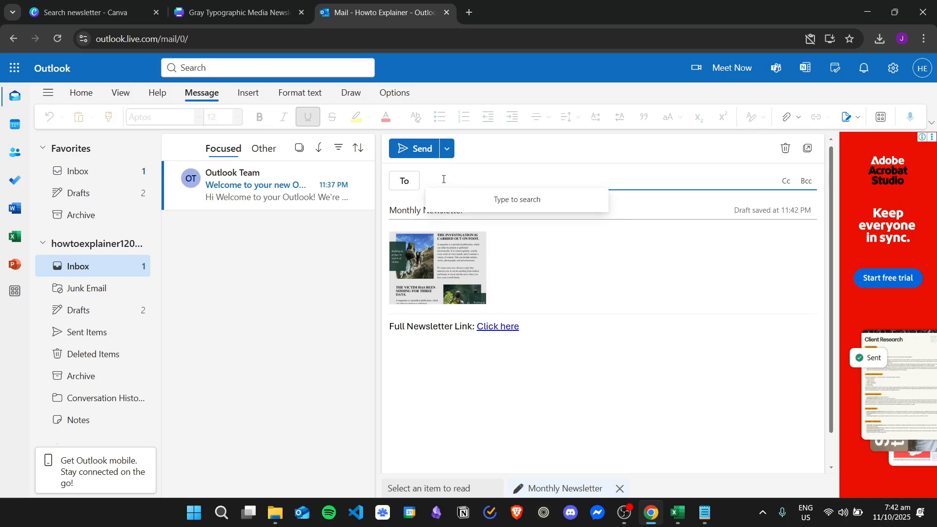
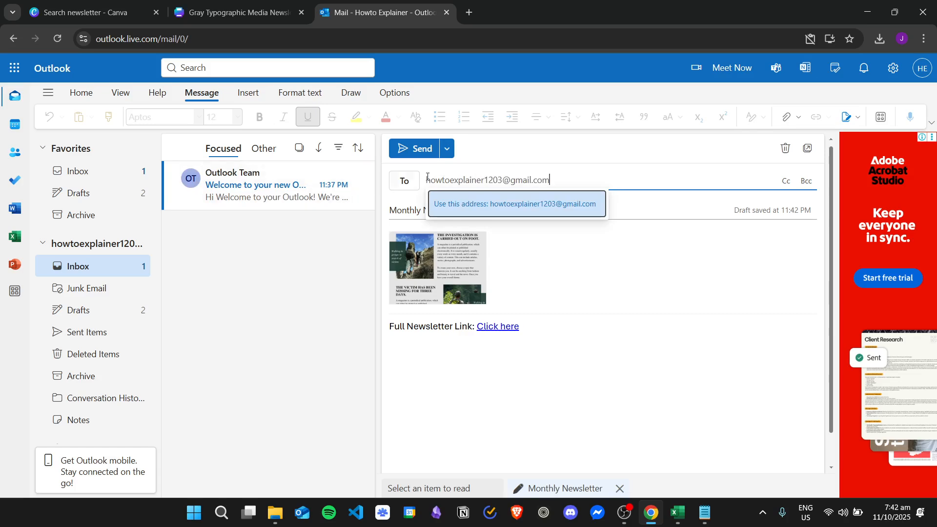
pyautogui.moveTo(418, 148)
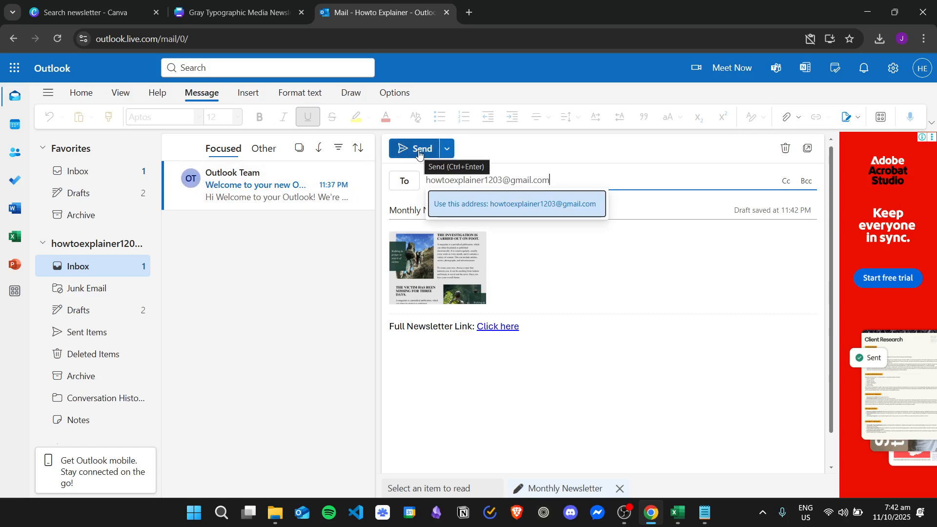
pyautogui.click(514, 204)
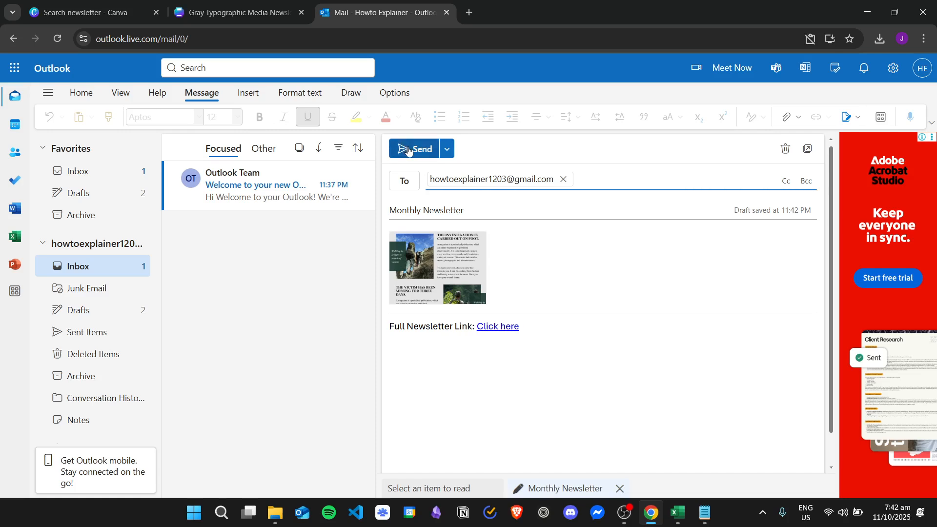
pyautogui.click(414, 148)
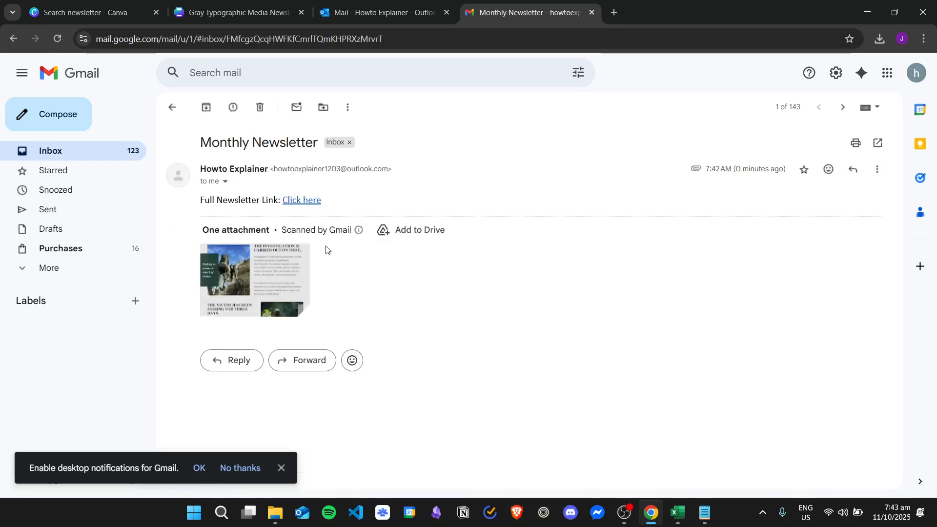
# - Preview the attached newsletter image, close it, and follow the 'Click here' link
pyautogui.click(253, 279)
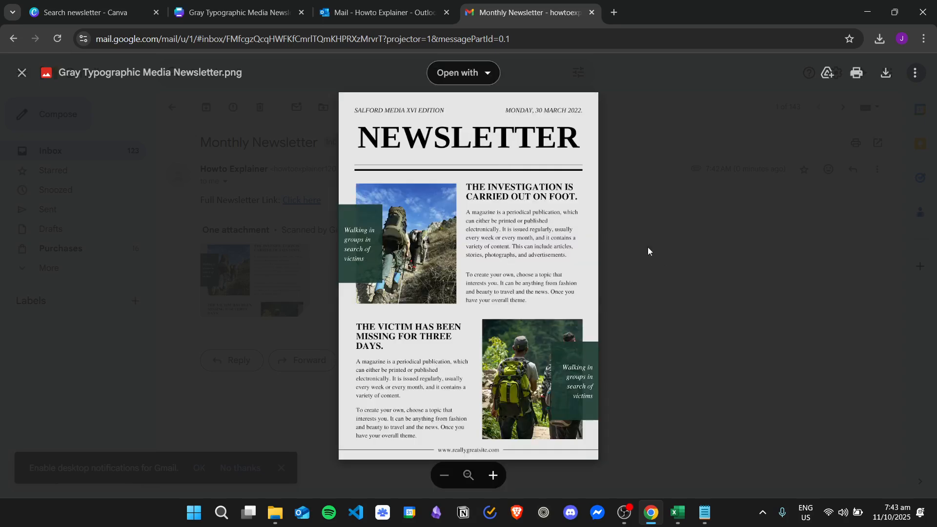
pyautogui.click(21, 72)
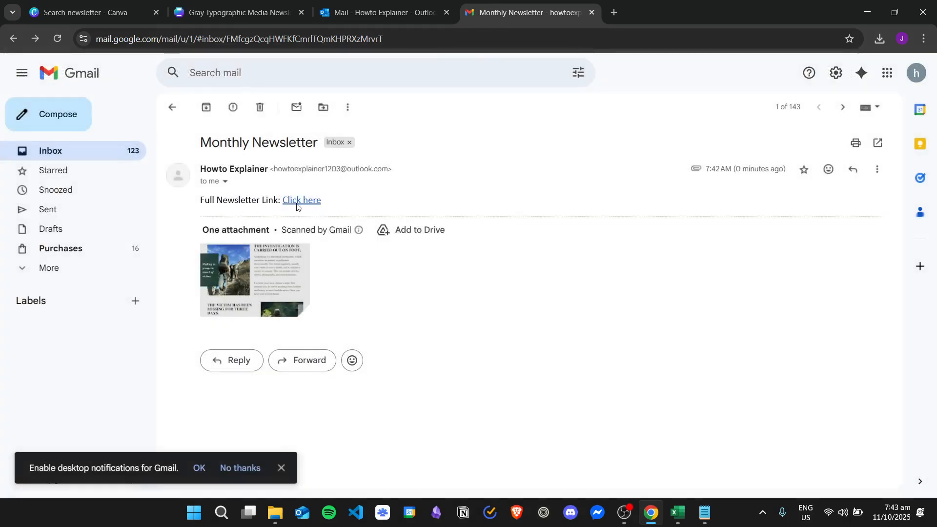
pyautogui.click(303, 200)
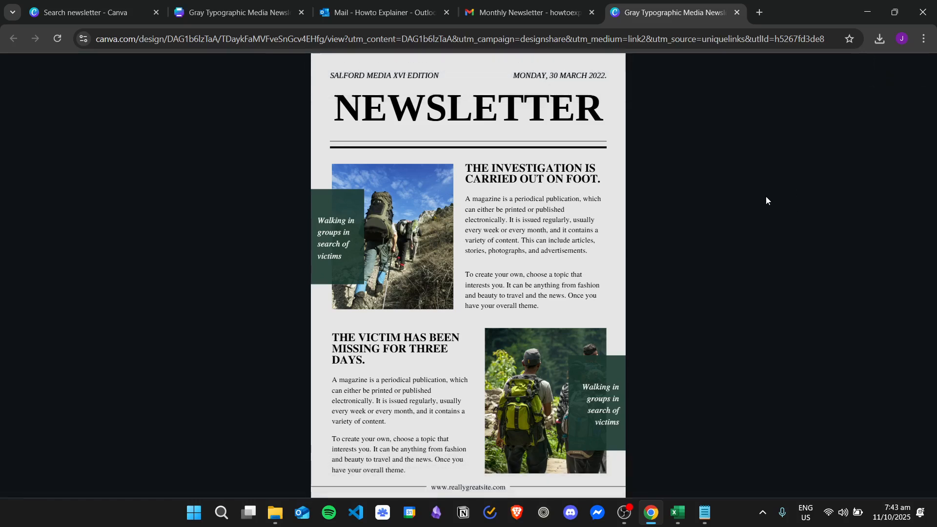
pyautogui.moveTo(526, 226)
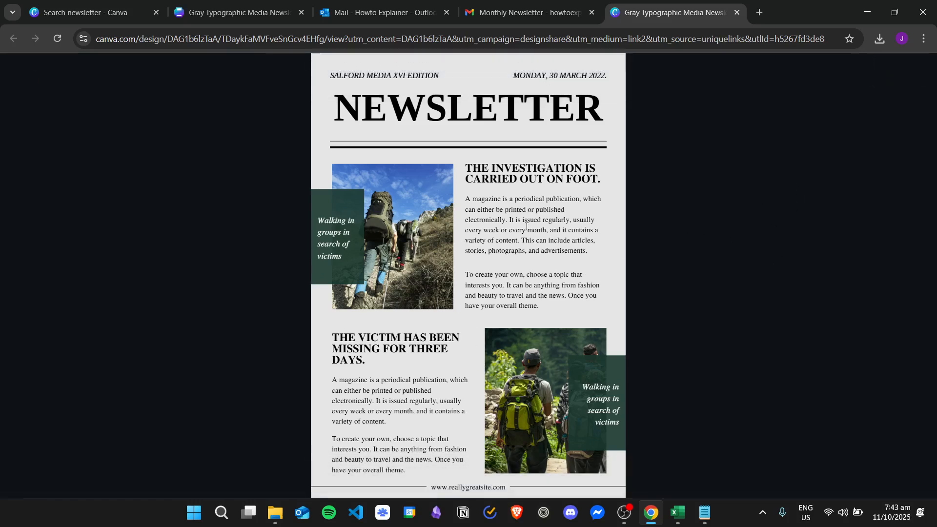
pyautogui.moveTo(753, 165)
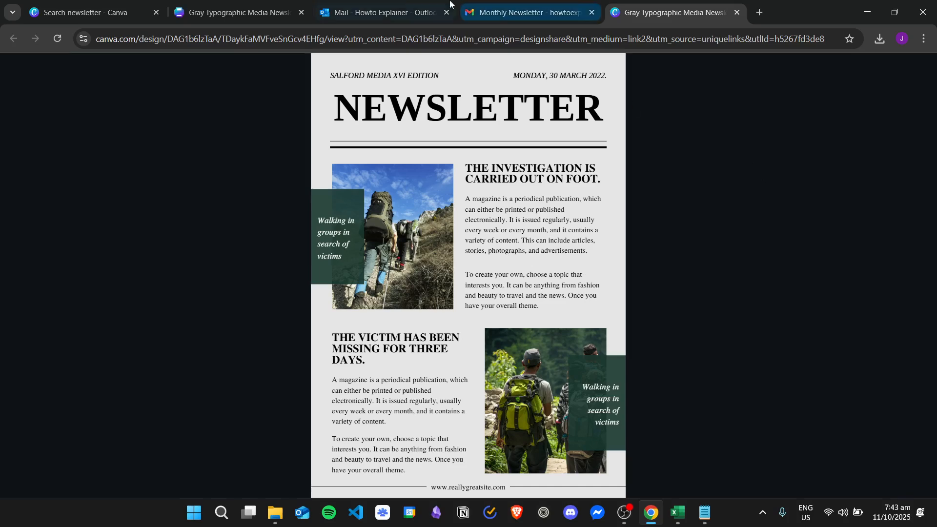
# - After reviewing the Canva newsletter design, switch back to the Outlook mailbox tab
pyautogui.click(385, 11)
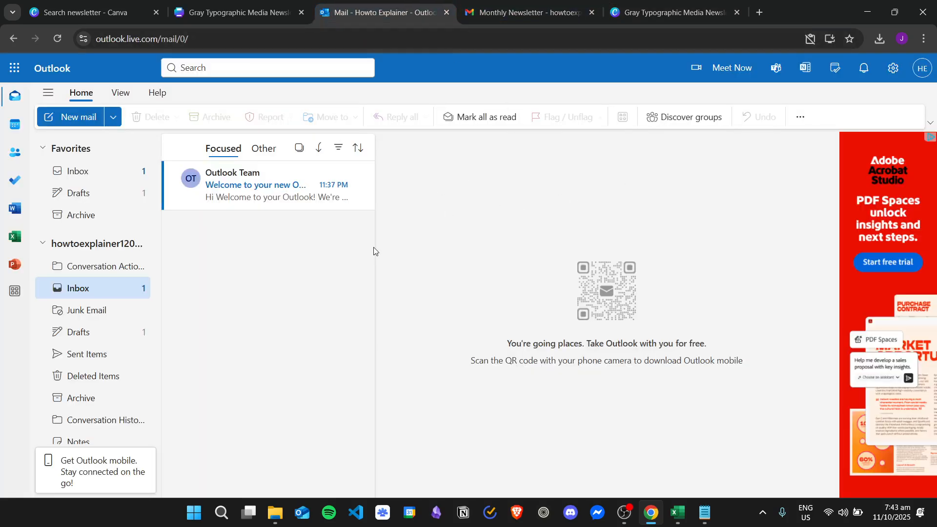